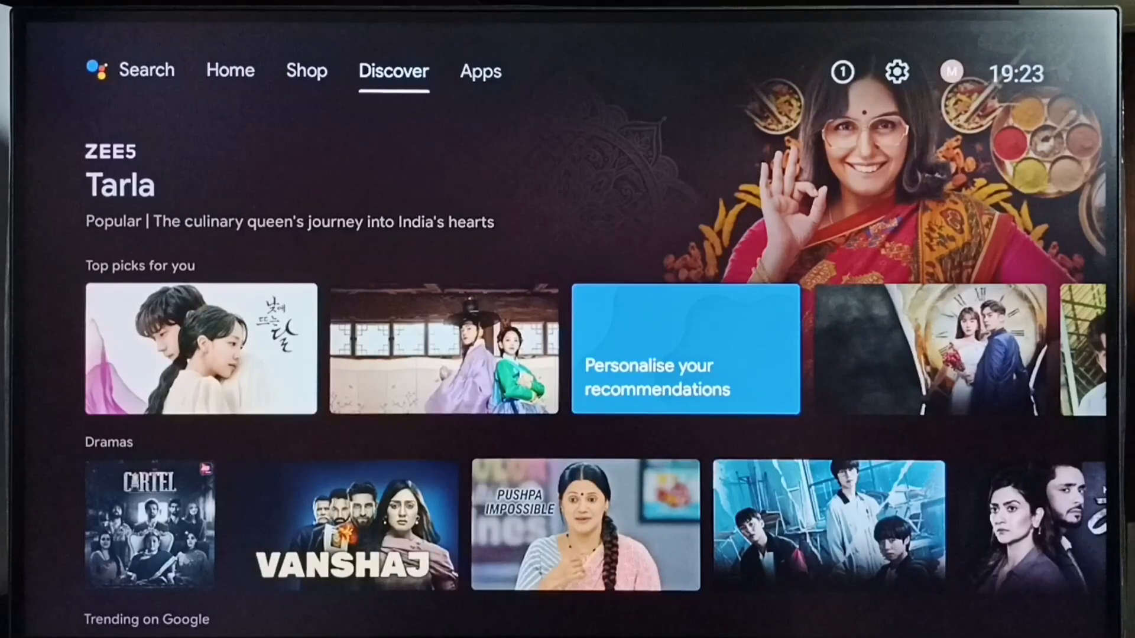
Step: Switch the home screen from Discover to the Apps tab showing installed apps
{"action": "left_click", "coordinate": [480, 71]}
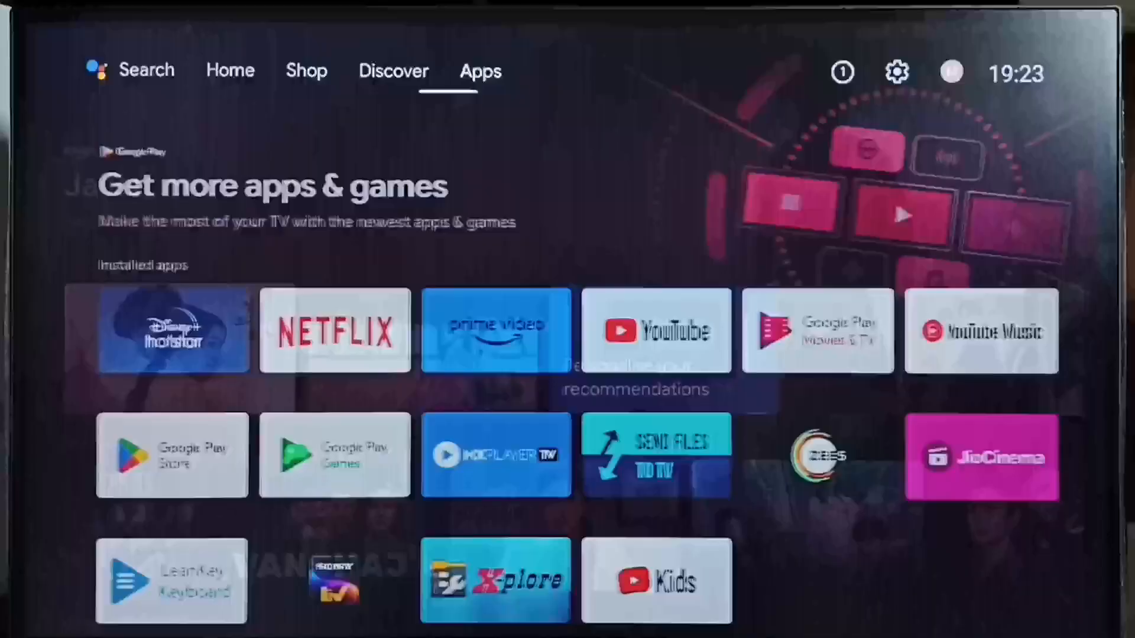
{"action": "mouse_move", "coordinate": [896, 72]}
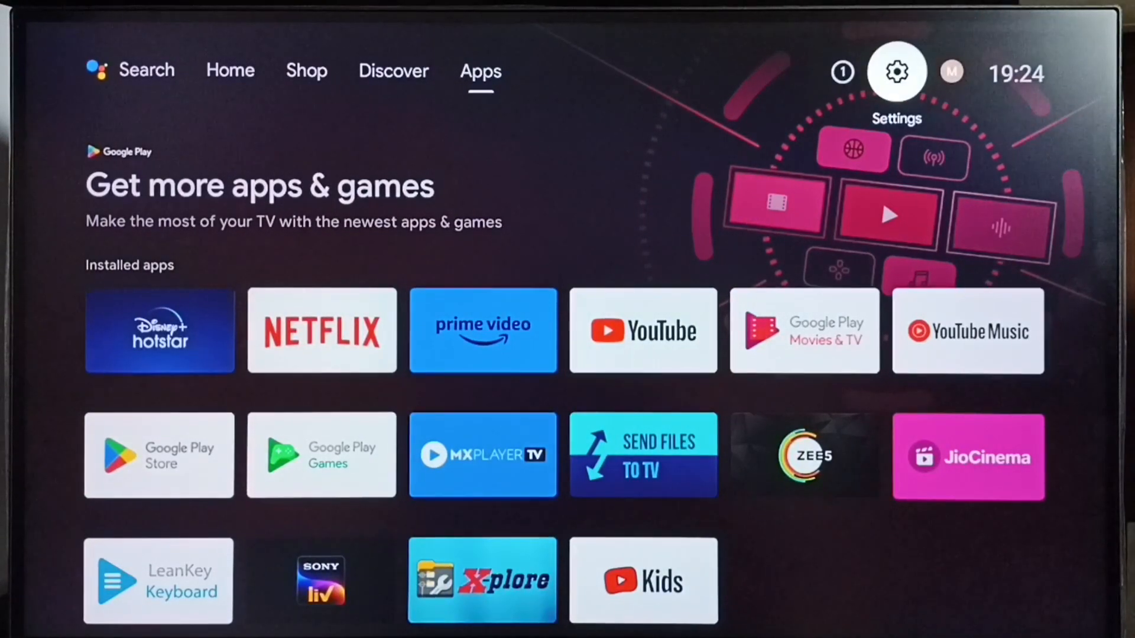
Step: Go into Settings > Device Preferences and scroll the list down to Storage
{"action": "left_click", "coordinate": [896, 71]}
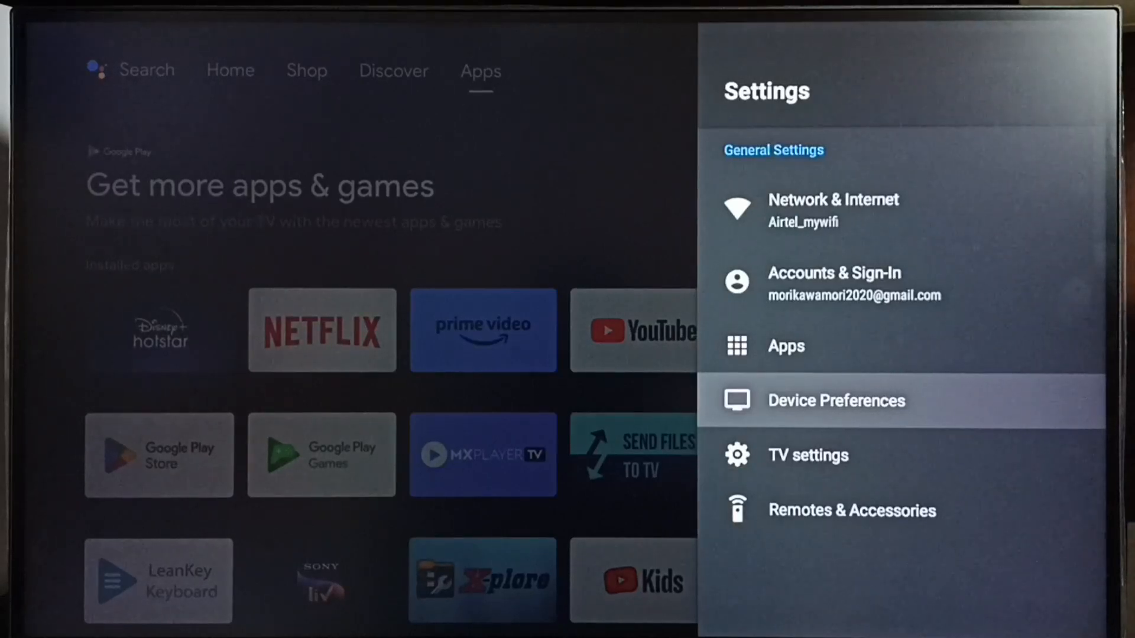
{"action": "left_click", "coordinate": [836, 401]}
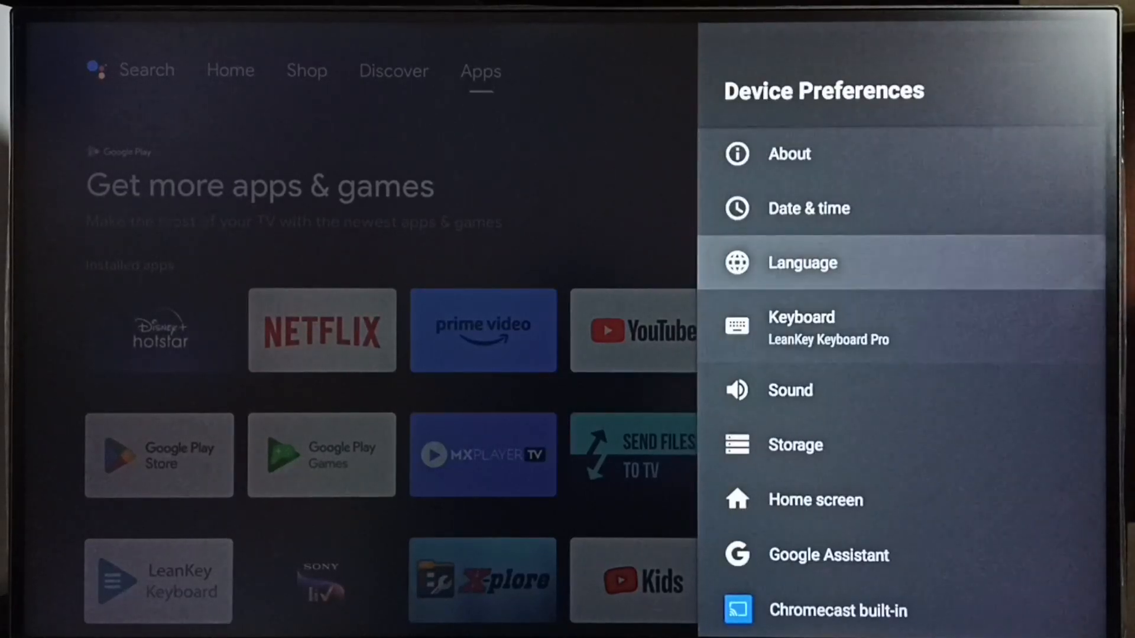
{"action": "scroll", "scroll_direction": "down", "scroll_amount": 3}
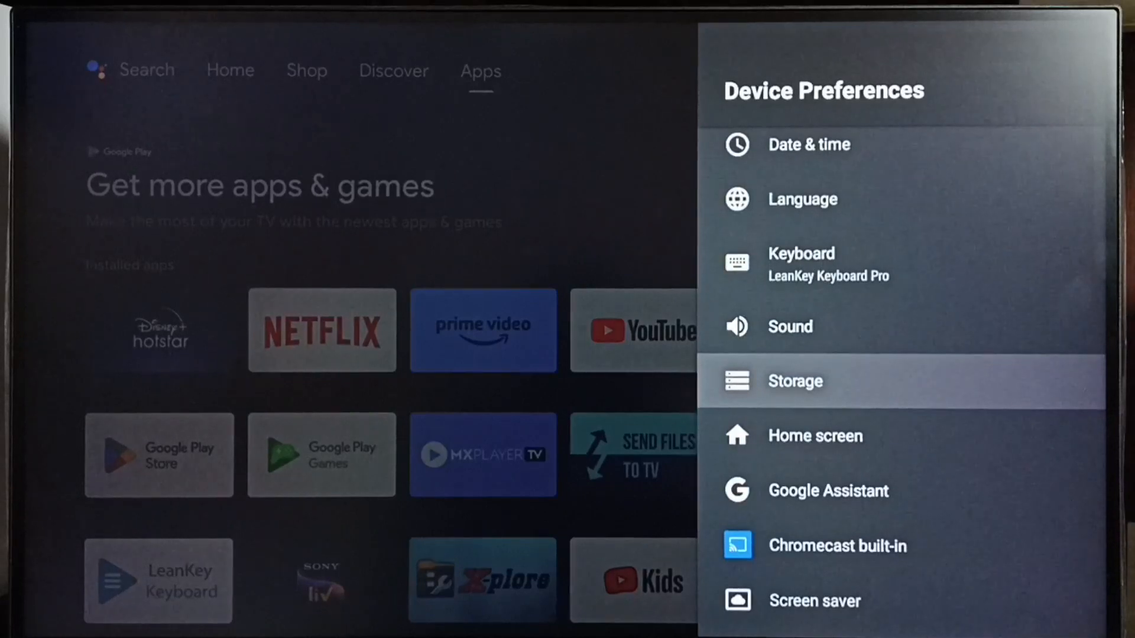
Step: Go into Storage > Internal shared storage and scroll to the Cached data (19 MB) entry
{"action": "left_click", "coordinate": [795, 382]}
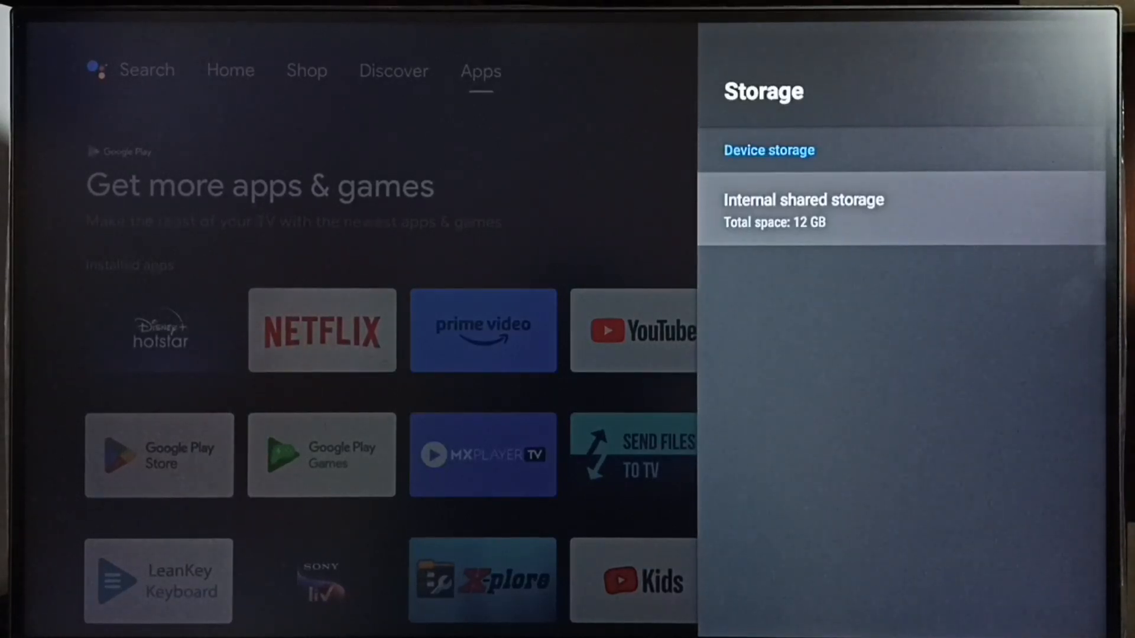
{"action": "left_click", "coordinate": [801, 211]}
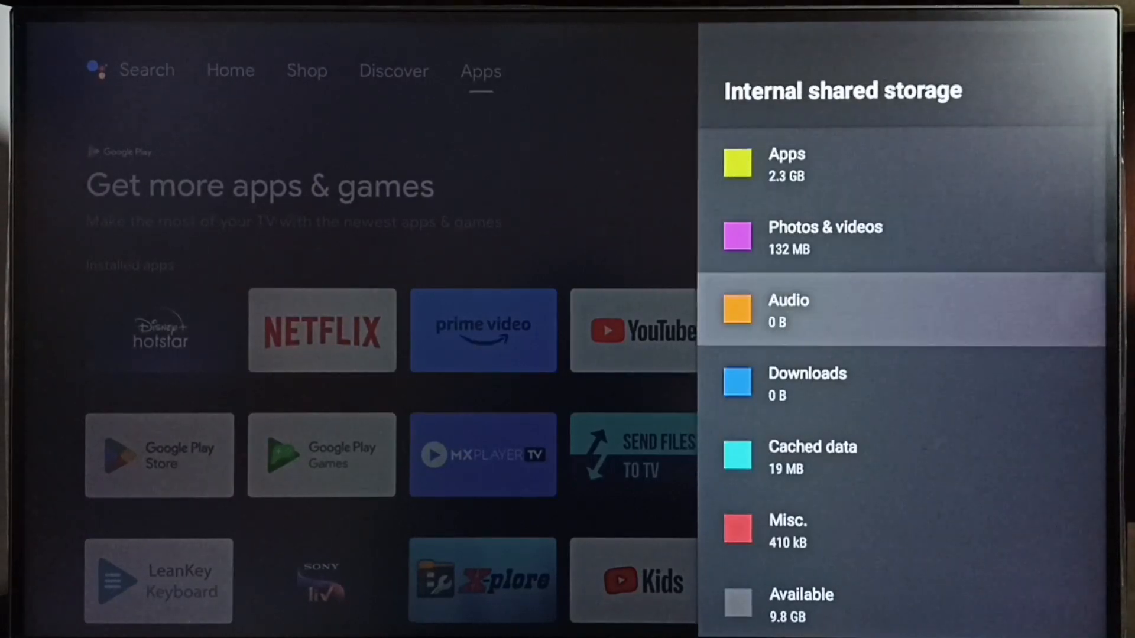
{"action": "scroll", "scroll_direction": "down", "scroll_amount": 3}
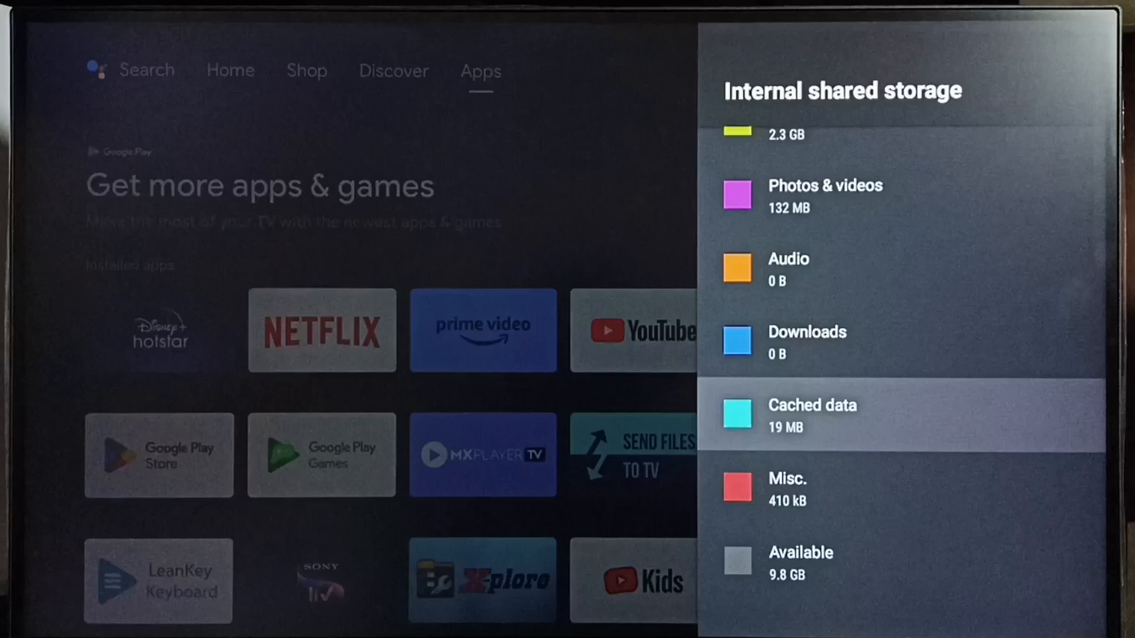